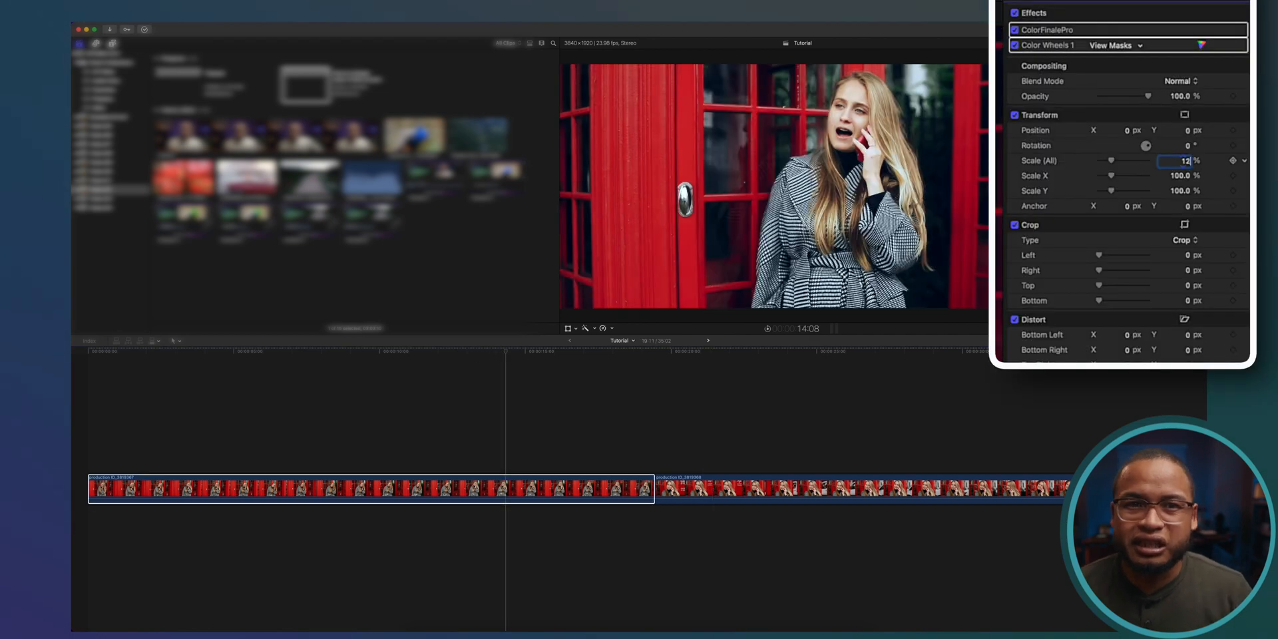
Set the first clip's Transform Scale (All) to 120%.
{"action": "type", "text": "120"}
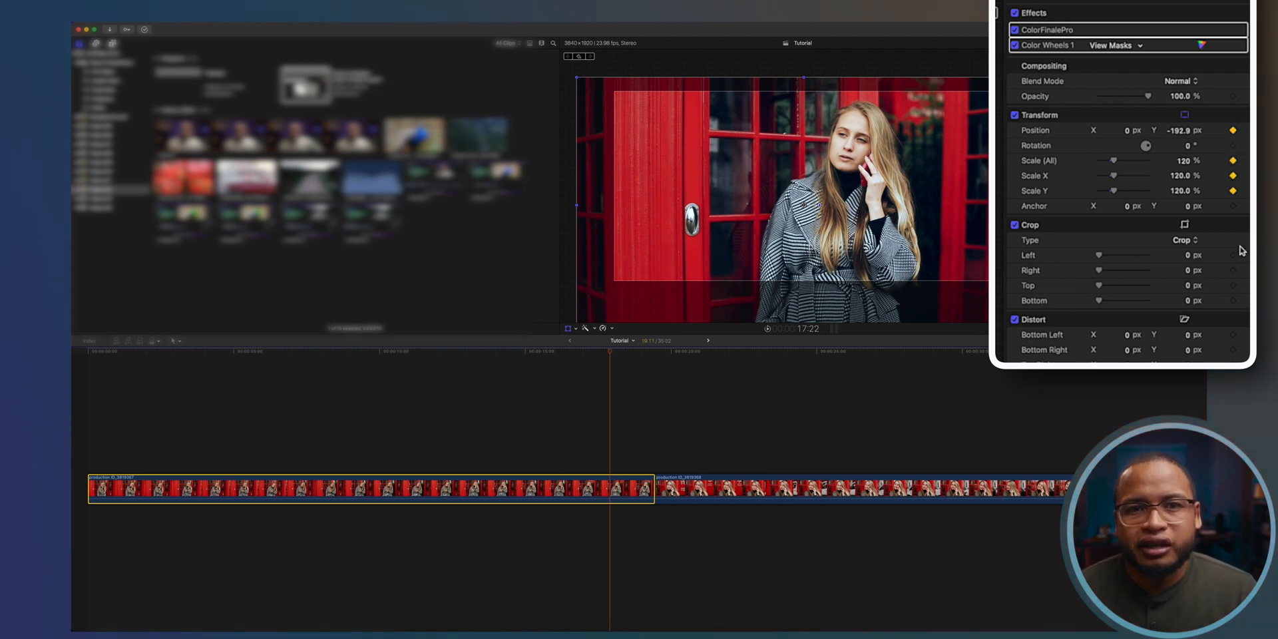
{"action": "mouse_move", "coordinate": [1233, 209]}
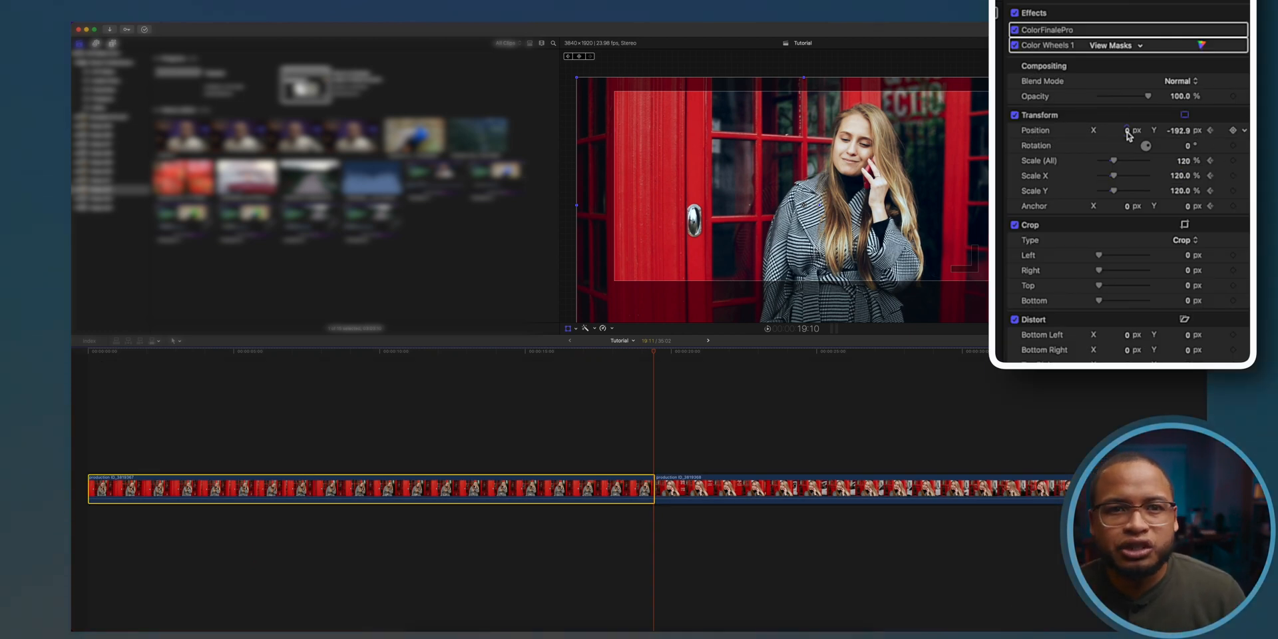
Nudge the first clip's X position at the later keyframe so it sits shifted.
{"action": "left_click_drag", "start_coordinate": [1121, 131], "coordinate": [1129, 131]}
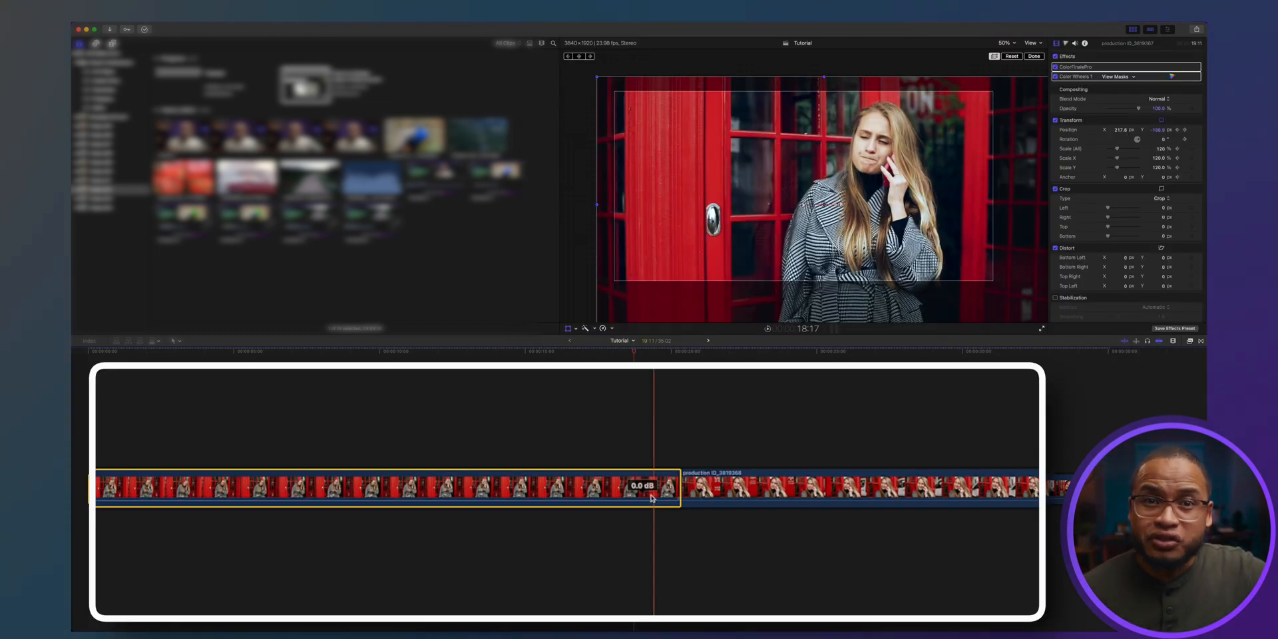
Reveal the first clip's video animation and move its Transform keyframe to 18:00.
{"action": "right_click", "coordinate": [653, 489]}
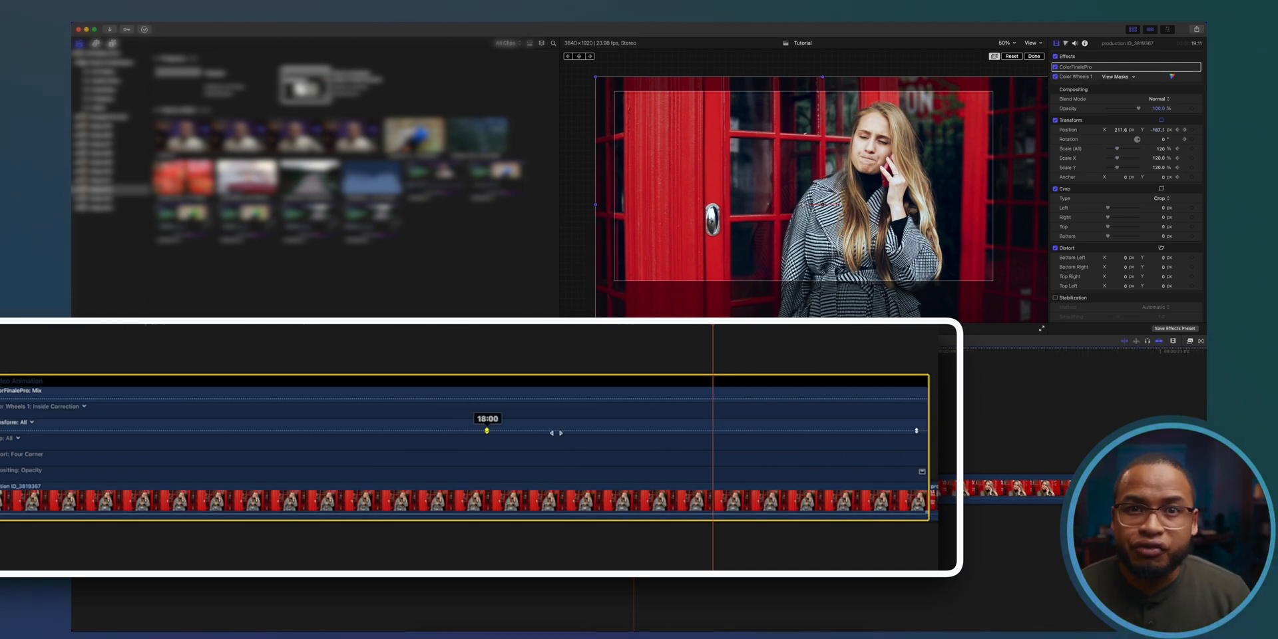
{"action": "left_click_drag", "start_coordinate": [487, 430], "coordinate": [663, 430]}
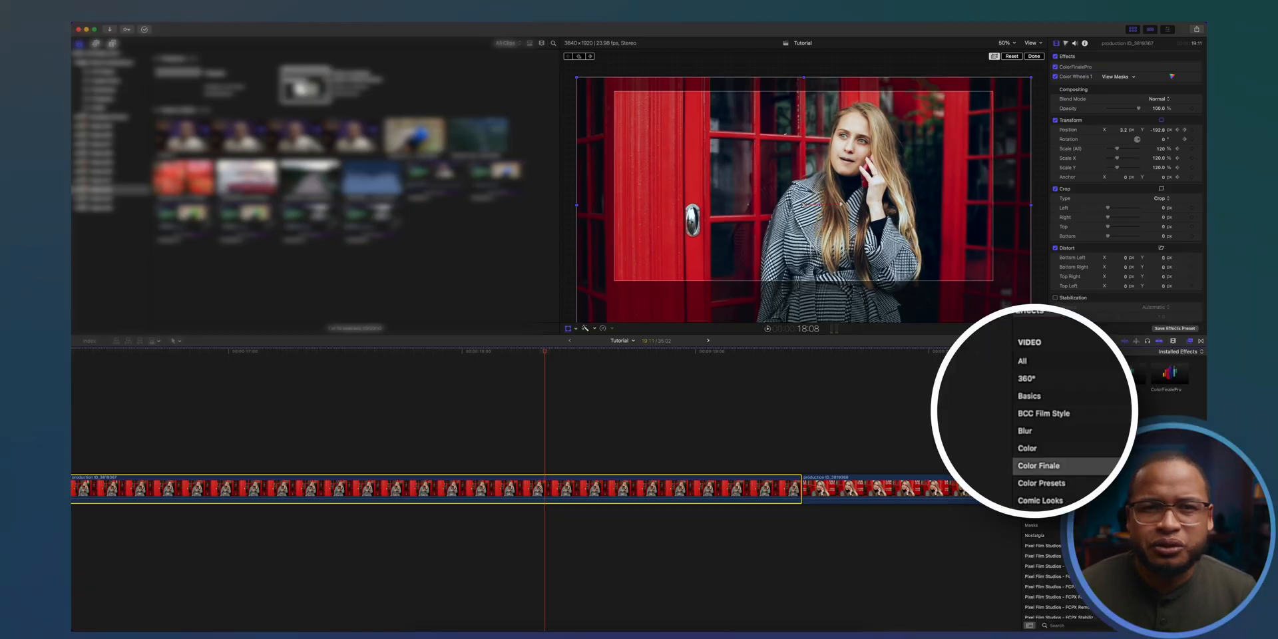
Apply the Directional blur effect to the first clip, leaving Amount 25 and Angle 0°.
{"action": "left_click", "coordinate": [1025, 430]}
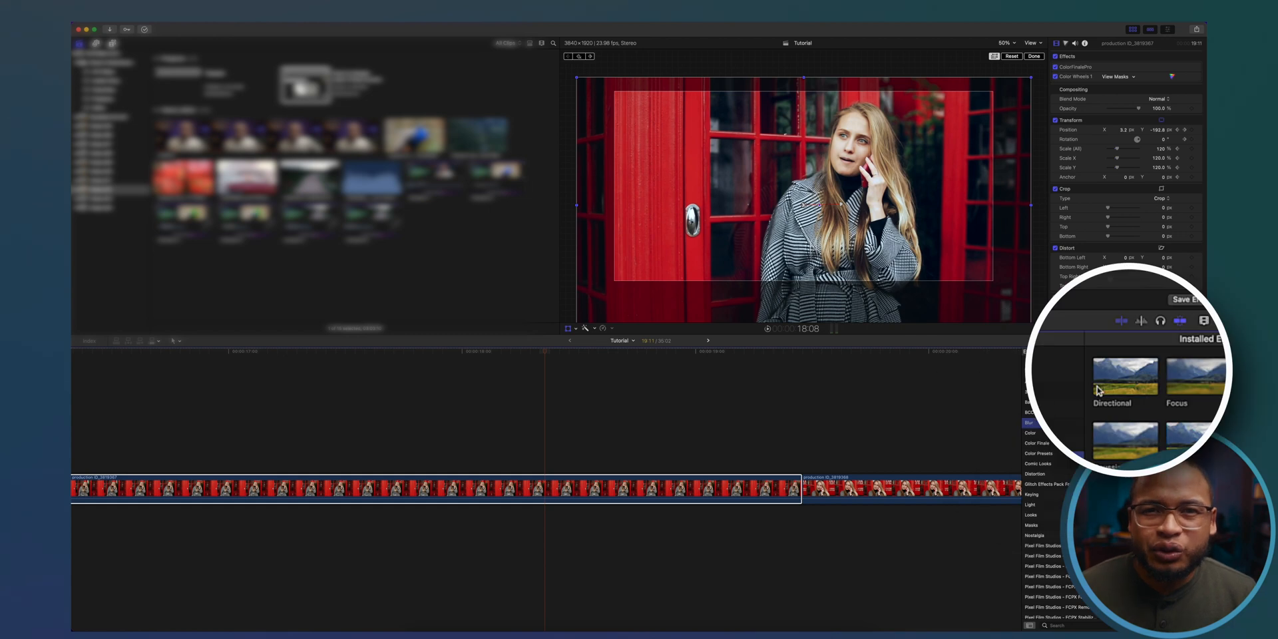
{"action": "left_click", "coordinate": [1125, 375]}
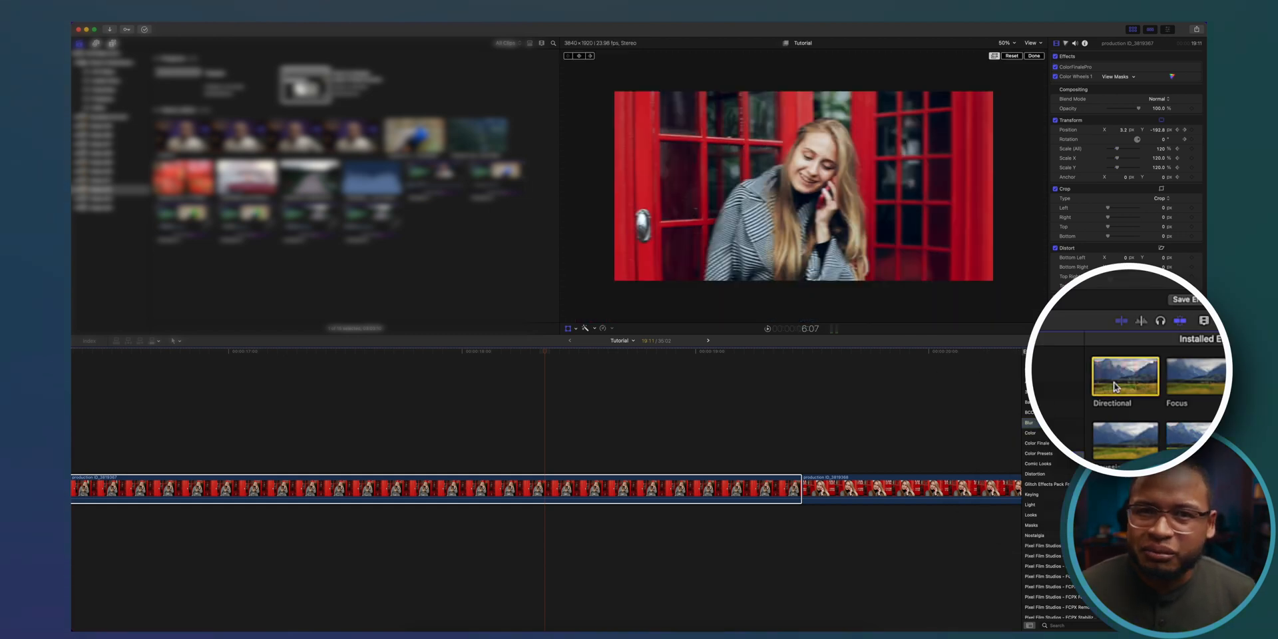
{"action": "double_click", "coordinate": [1125, 377]}
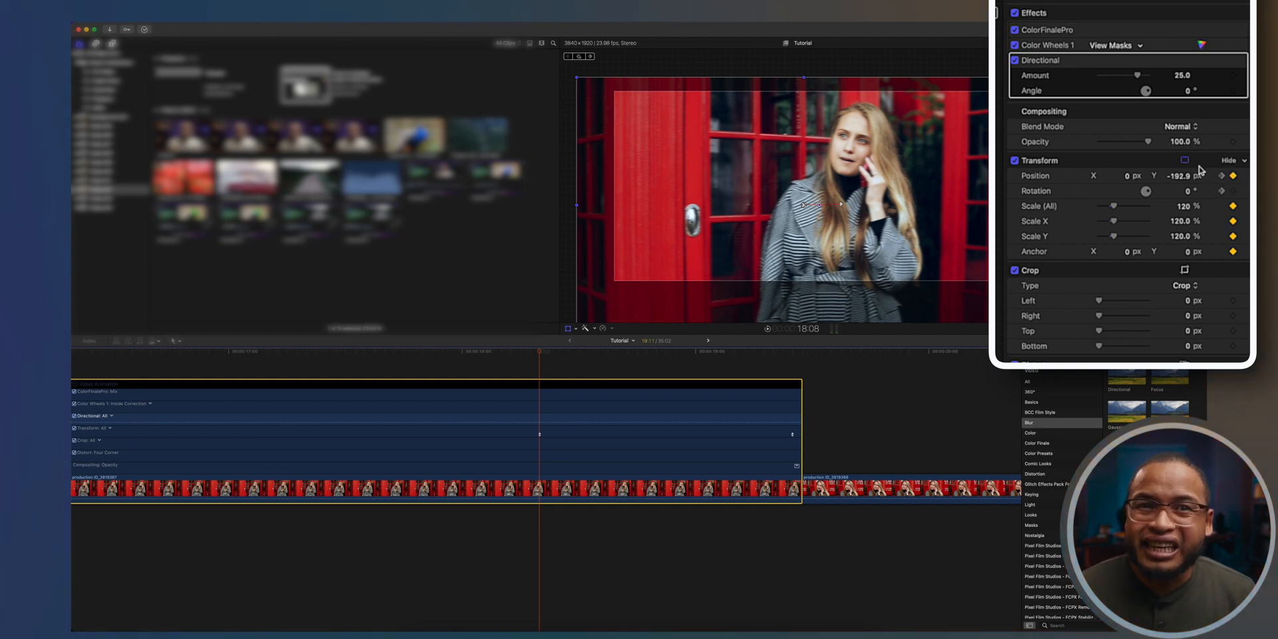
{"action": "mouse_move", "coordinate": [1140, 219]}
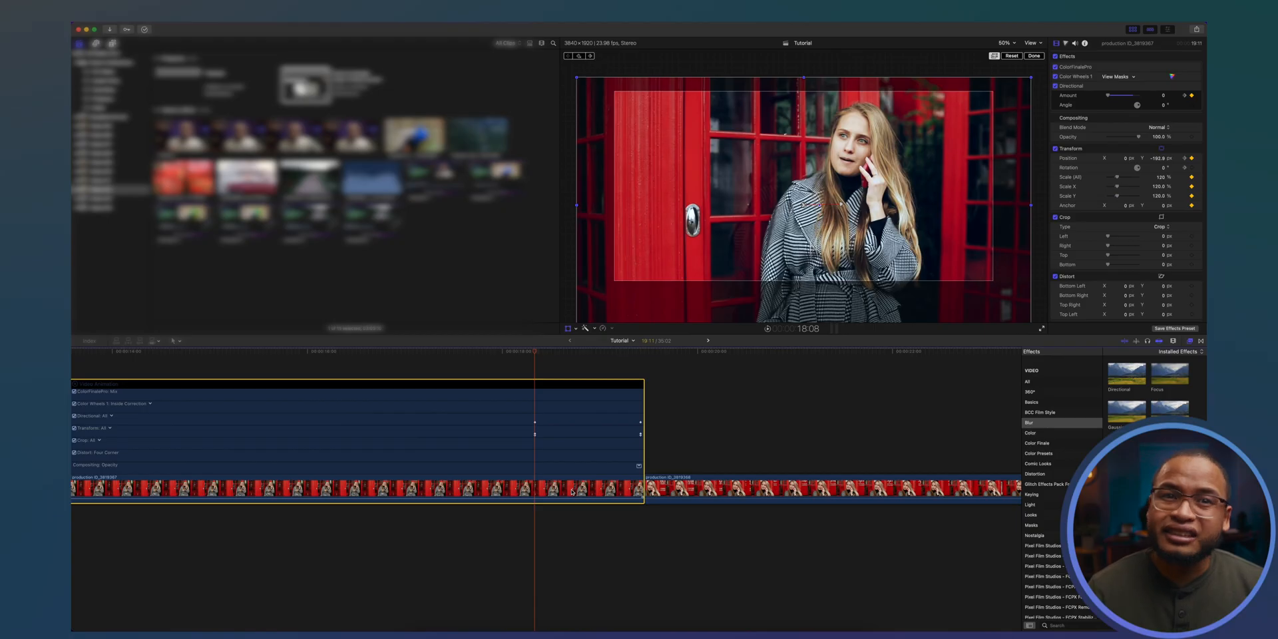
Show the Retime Editor and blade the clip's speed near its end into two segments.
{"action": "key", "text": "cmd+r"}
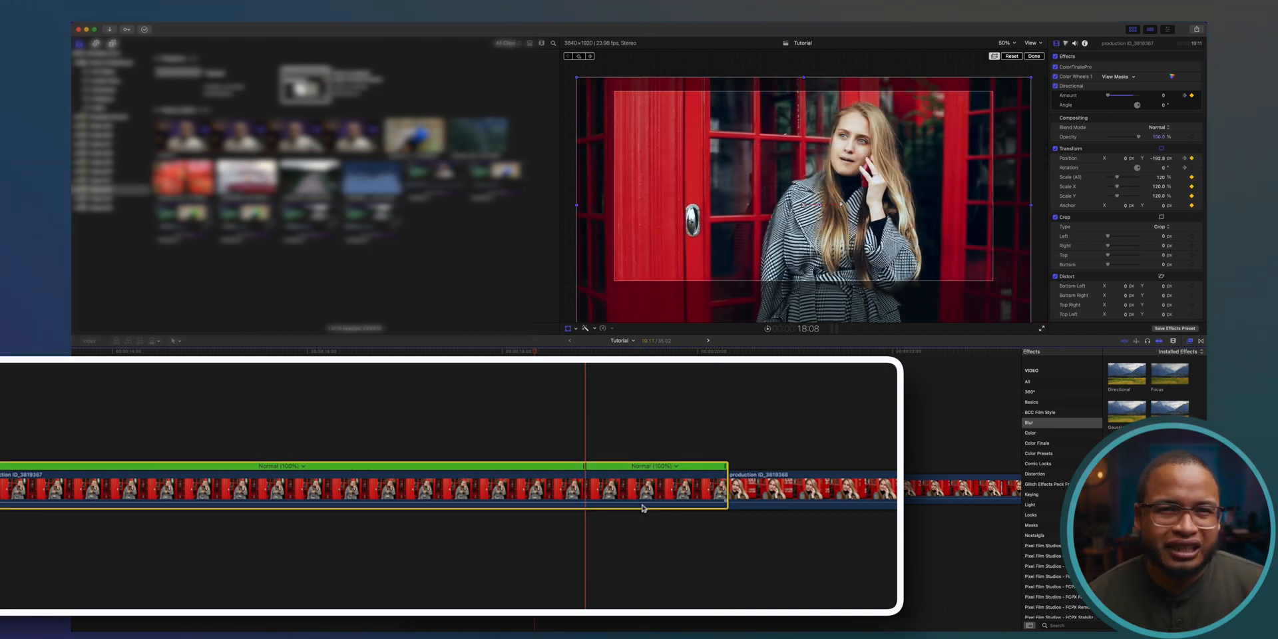
{"action": "key", "text": "shift+b"}
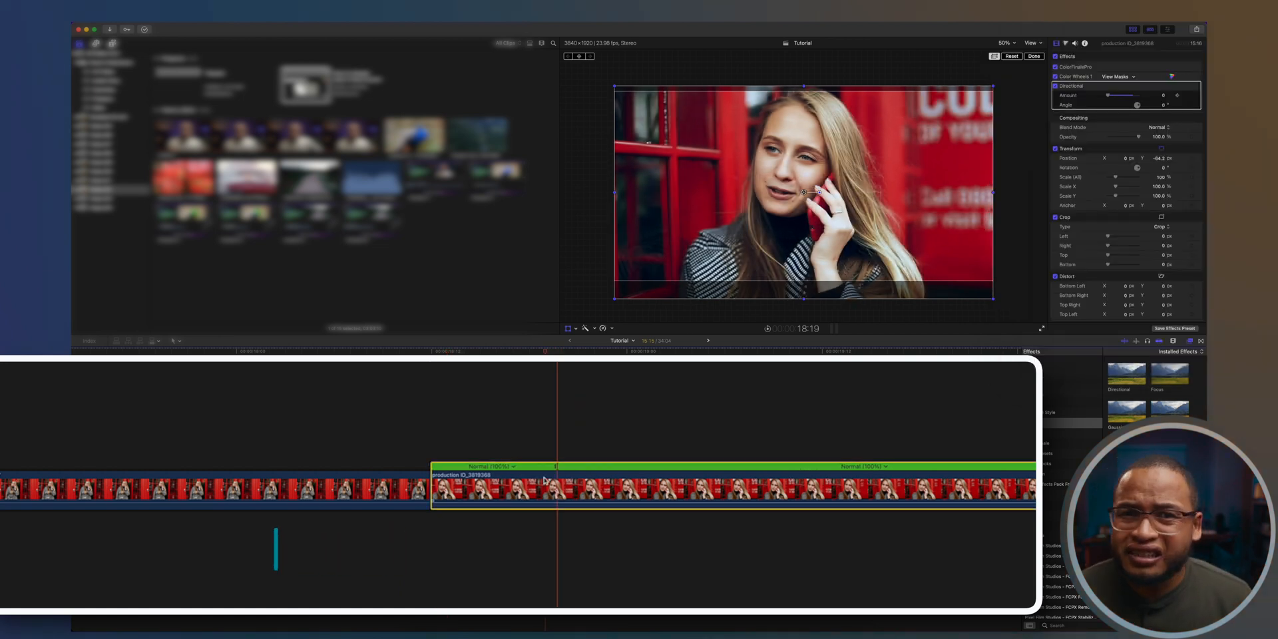
Give the second clip's opening speed segment a custom rate of 1000%.
{"action": "left_click", "coordinate": [512, 466]}
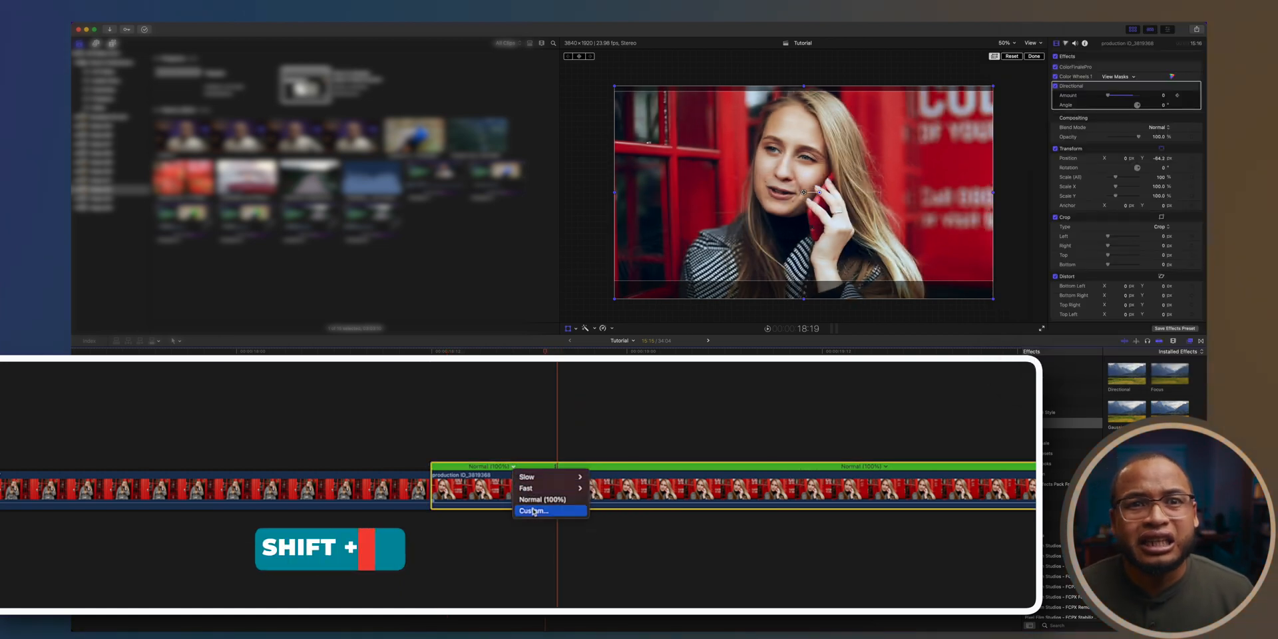
{"action": "left_click", "coordinate": [533, 511]}
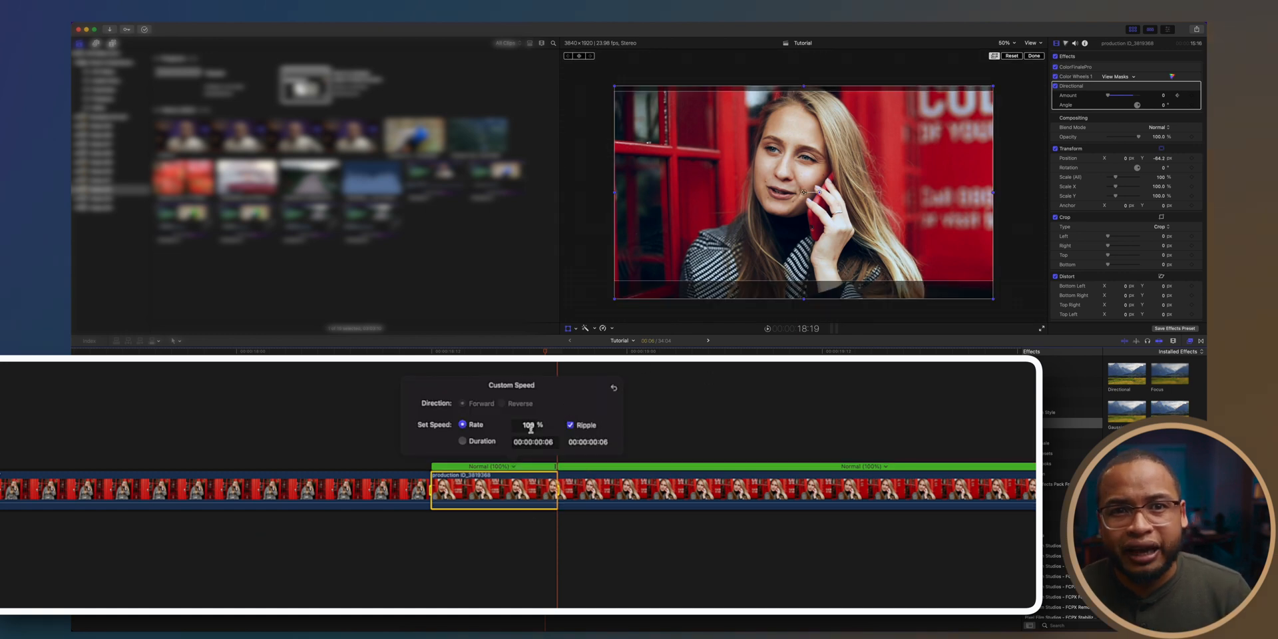
{"action": "type", "text": "1000"}
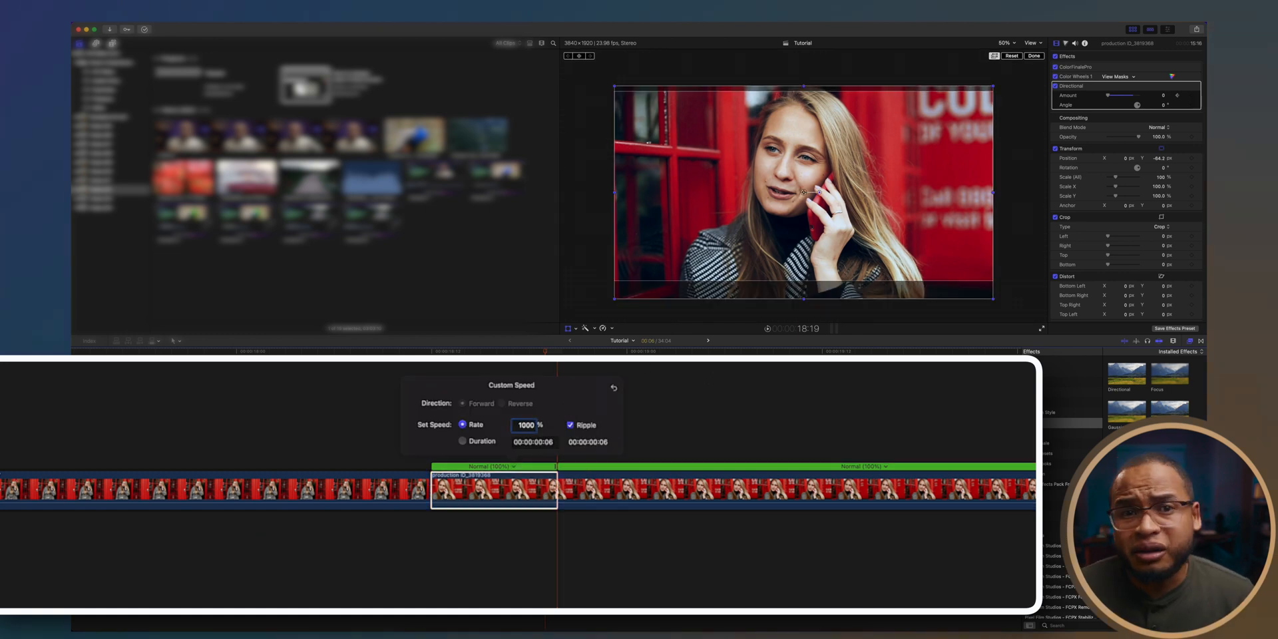